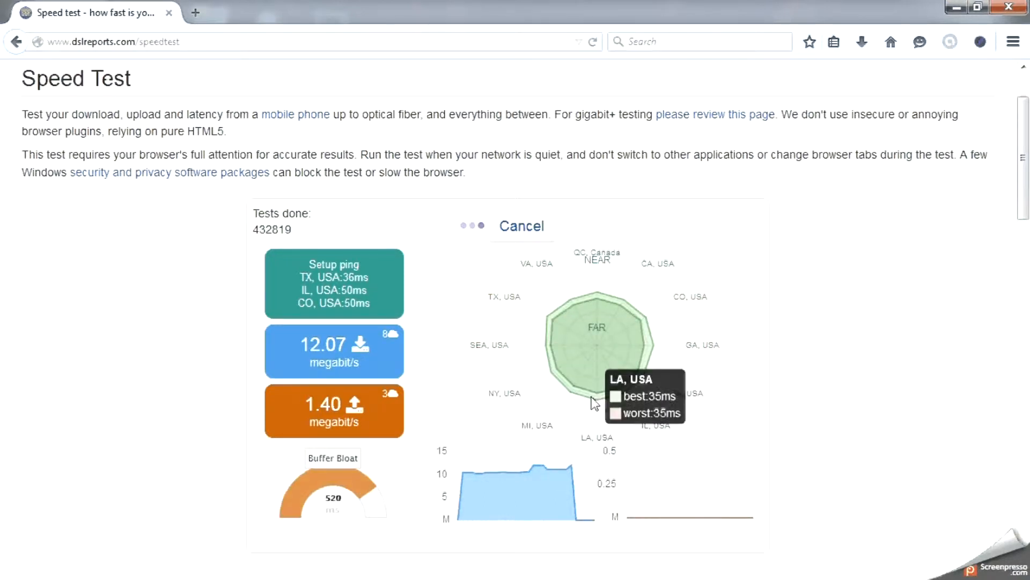
pyautogui.moveTo(551, 374)
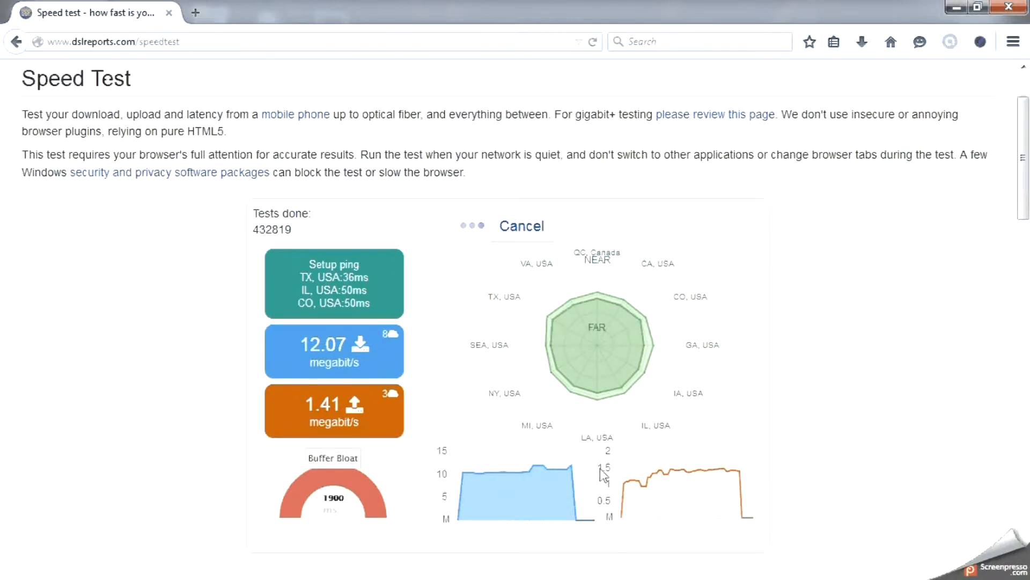
pyautogui.moveTo(621, 354)
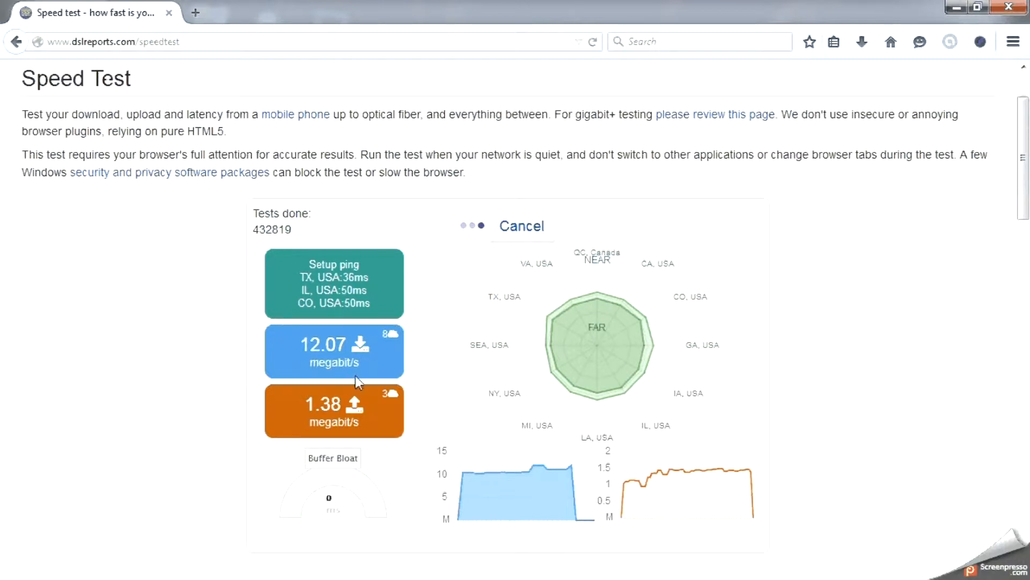
pyautogui.moveTo(415, 281)
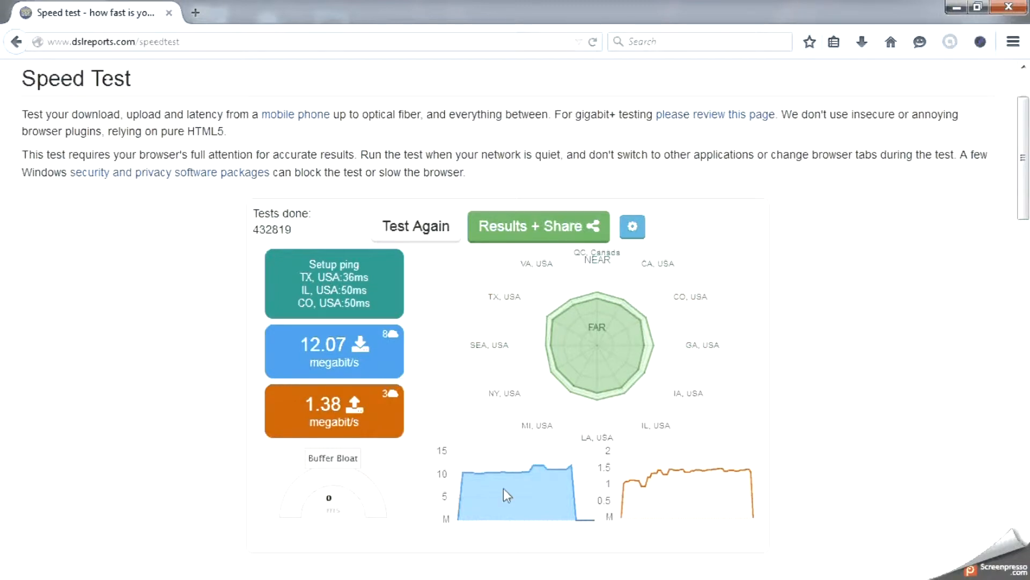
pyautogui.moveTo(771, 535)
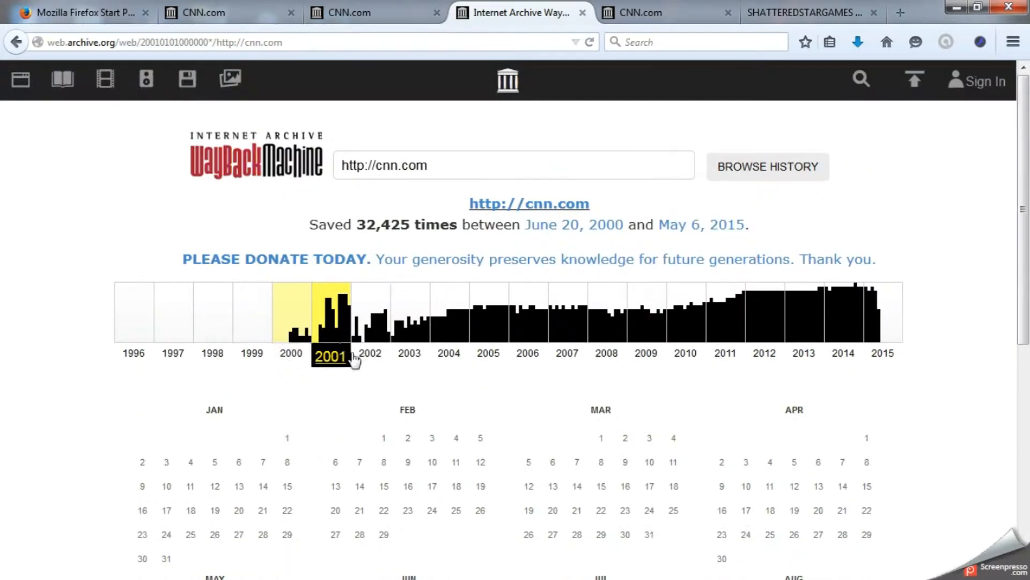
# Step: Scroll through the archived 11 September 2001 CNN.com special report, captured 4:00 p.m. EDT
pyautogui.scroll(-3)
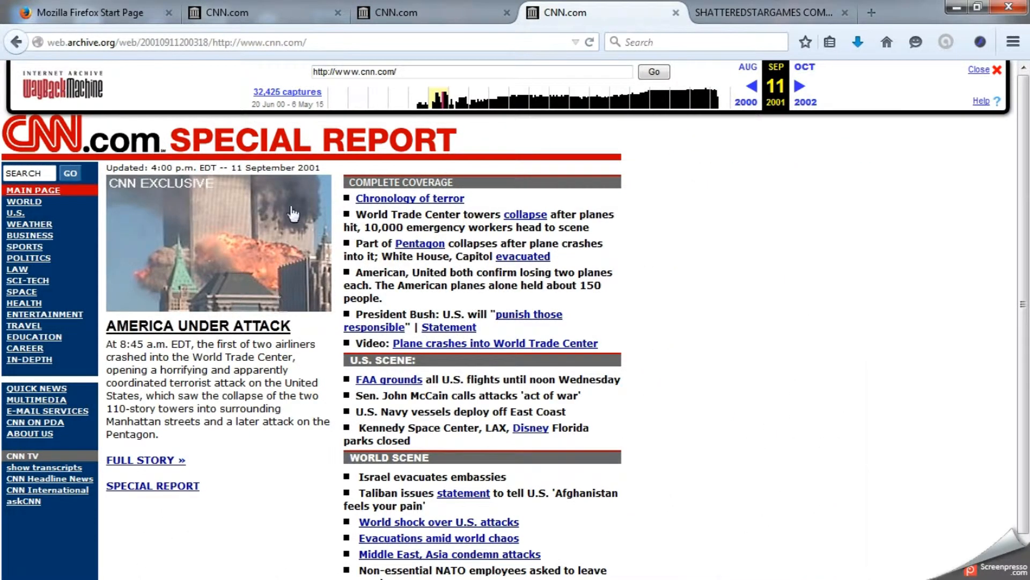
pyautogui.moveTo(442, 314)
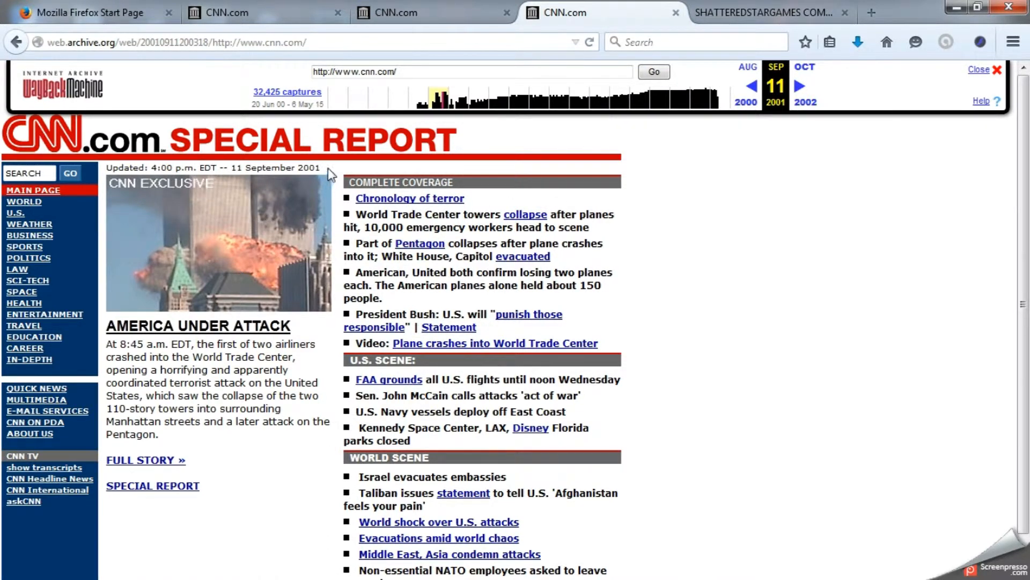
pyautogui.moveTo(282, 412)
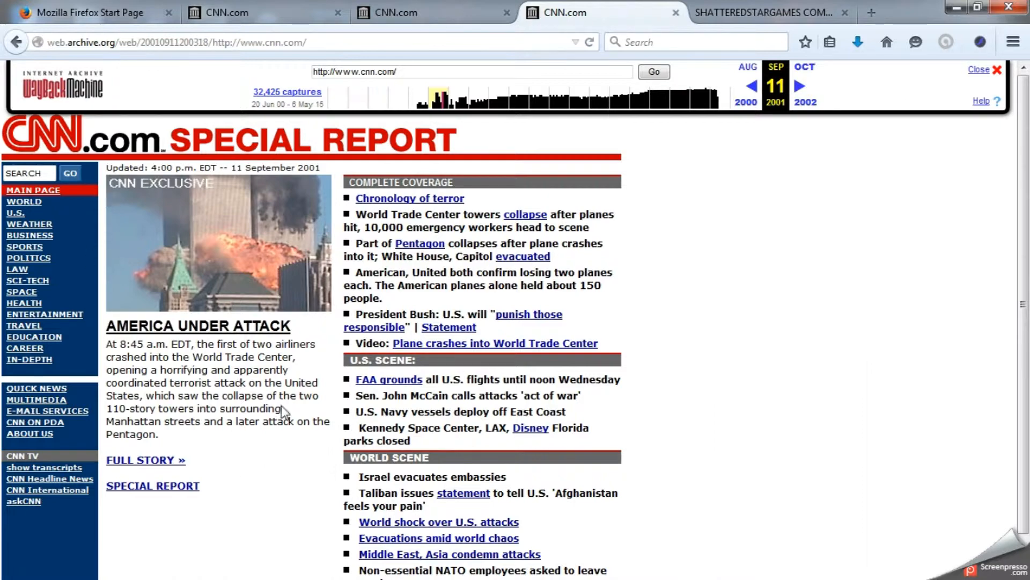
pyautogui.scroll(-3)
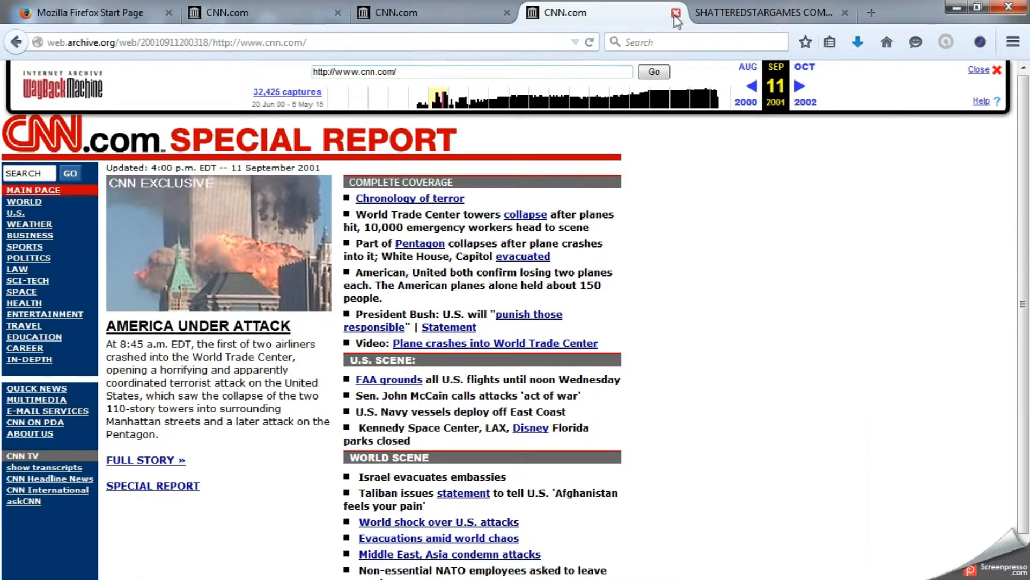
# Step: Look over the ShatteredStarGames site, then bring up the November 2004 CNN.com capture
pyautogui.click(676, 13)
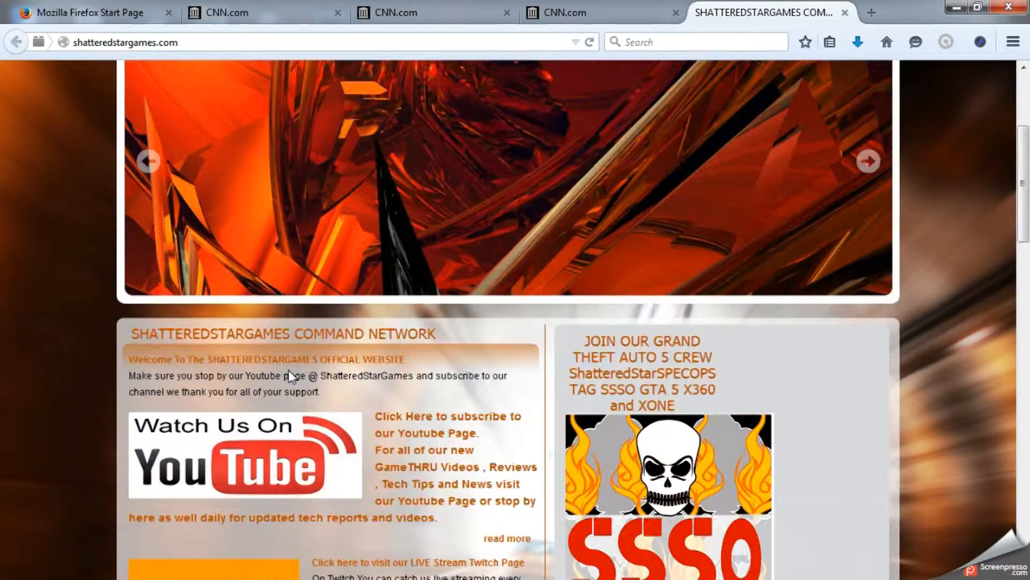
pyautogui.scroll(-3)
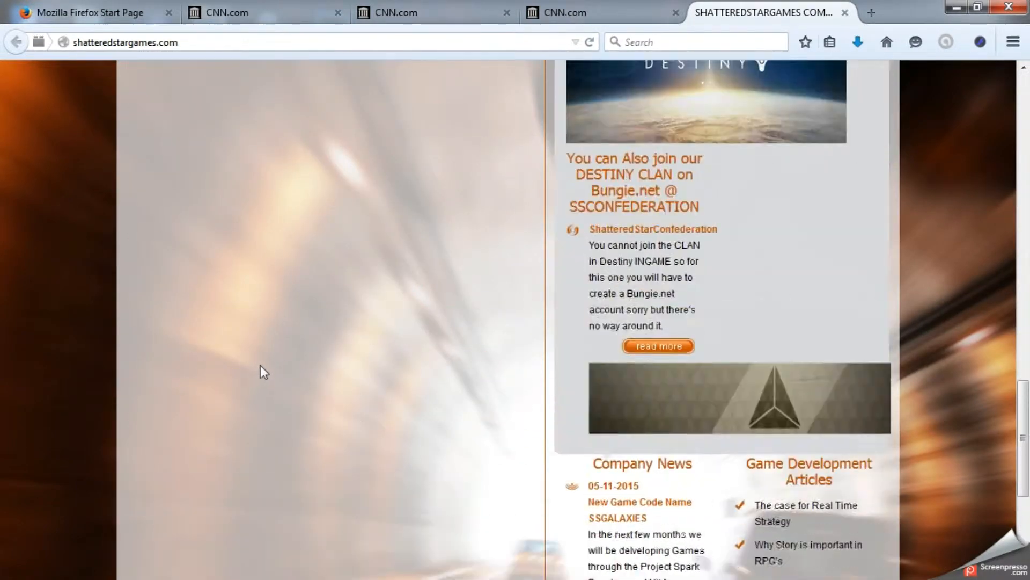
pyautogui.click(236, 13)
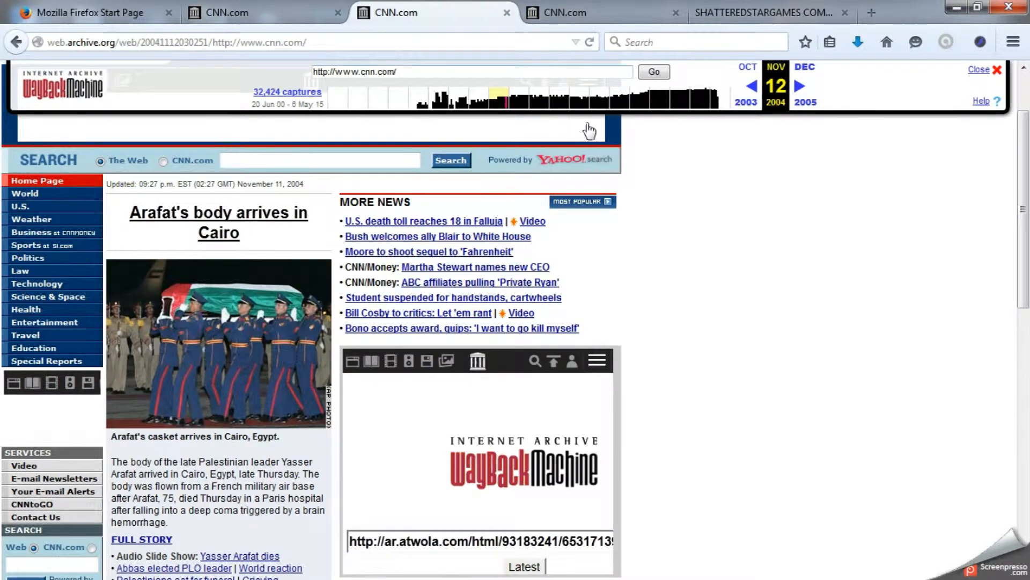
# Step: Scroll down through the Nov 12, 2004 CNN.com capture to read its headlines
pyautogui.scroll(-3)
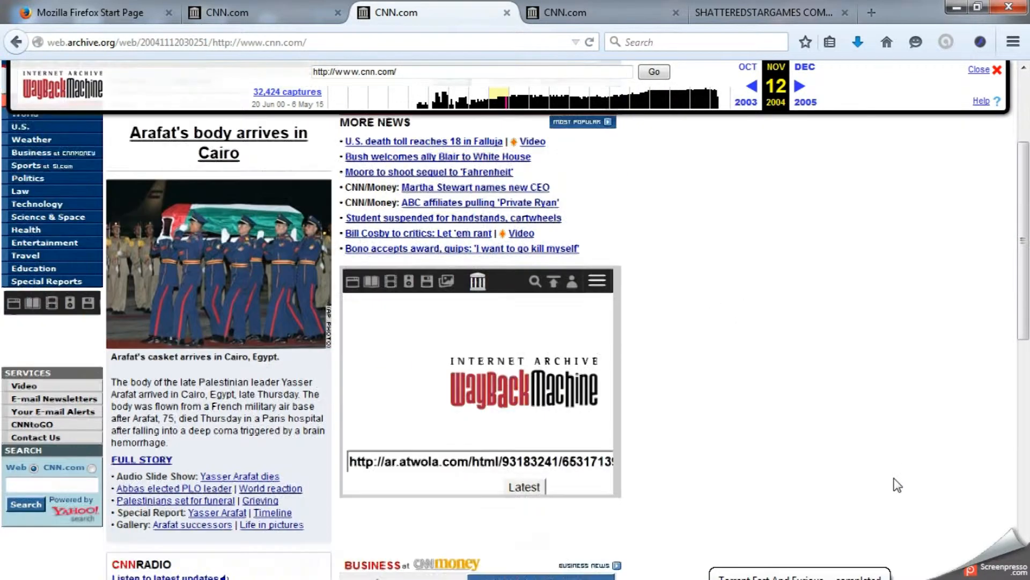
pyautogui.scroll(-3)
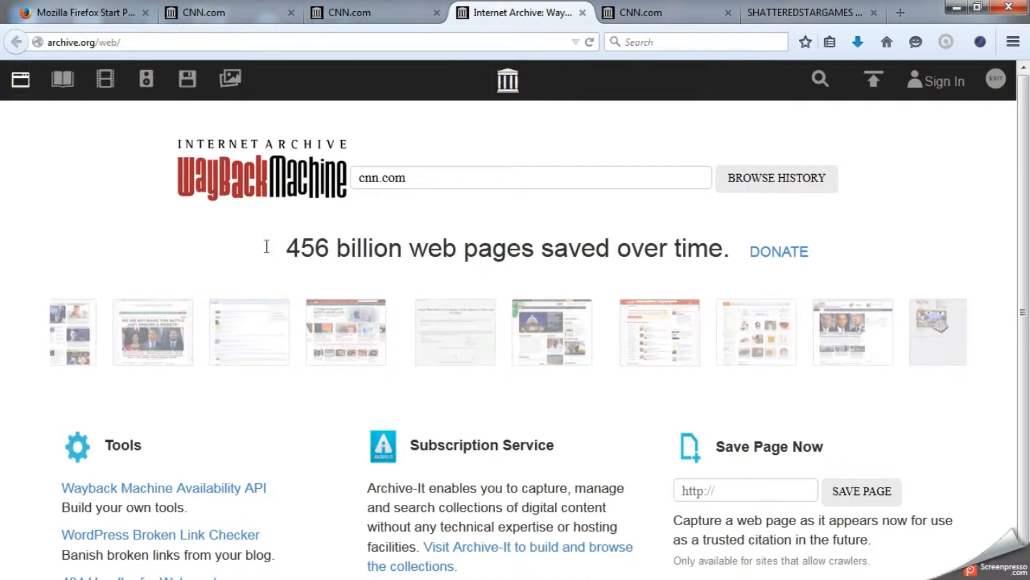
# Step: Scroll the 15 April 2004 CNN.com capture headlined about bin Laden
pyautogui.scroll(-3)
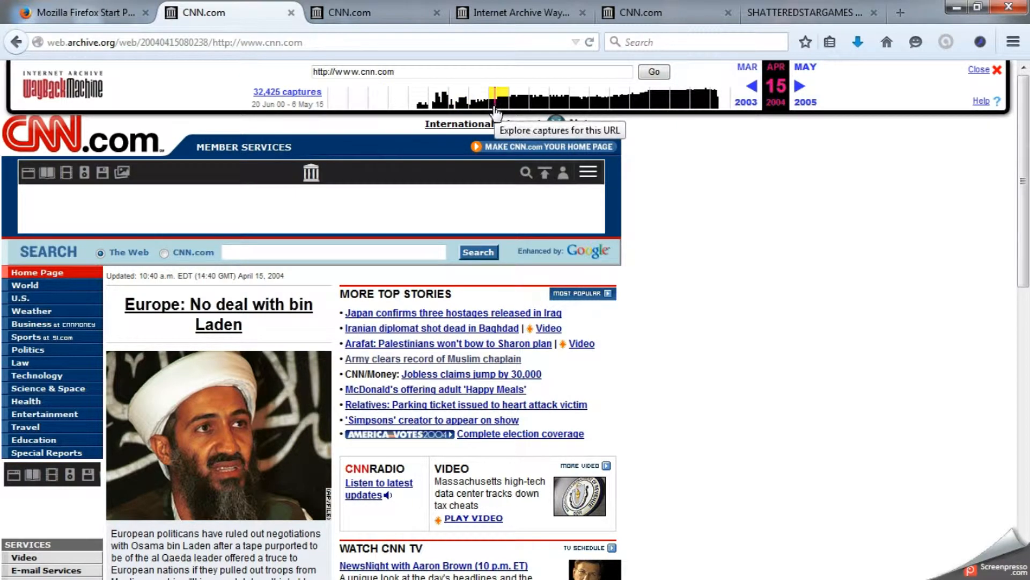
# Step: Read down the April 2004 capture, then show cnn.com's 2001 captures on the Wayback calendar
pyautogui.scroll(-3)
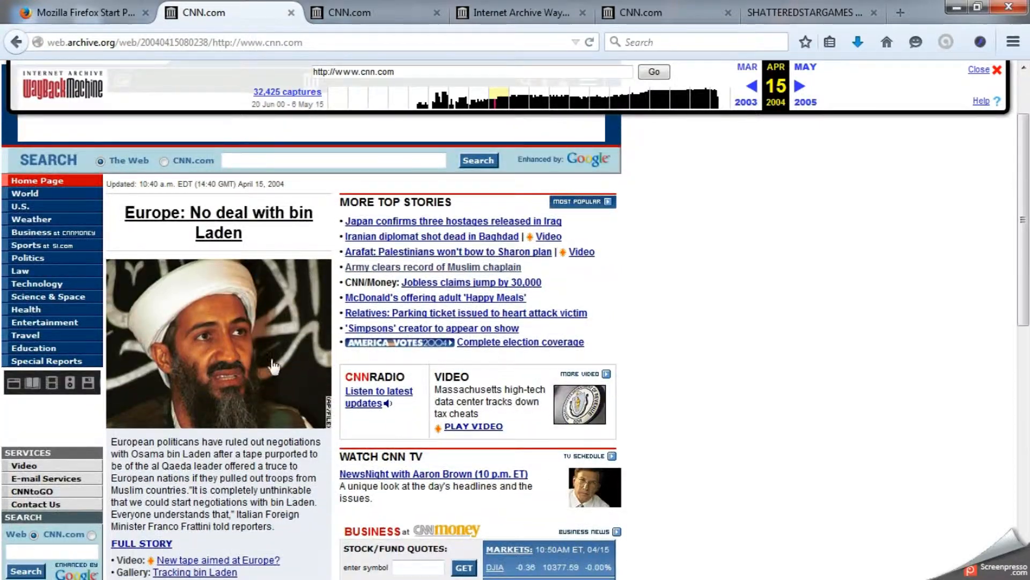
pyautogui.scroll(-3)
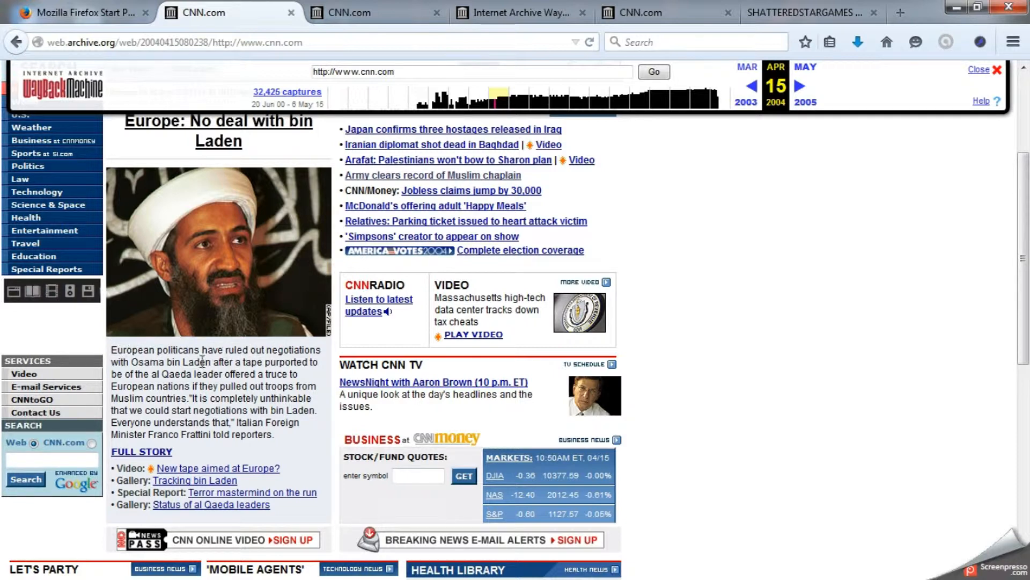
pyautogui.moveTo(277, 386)
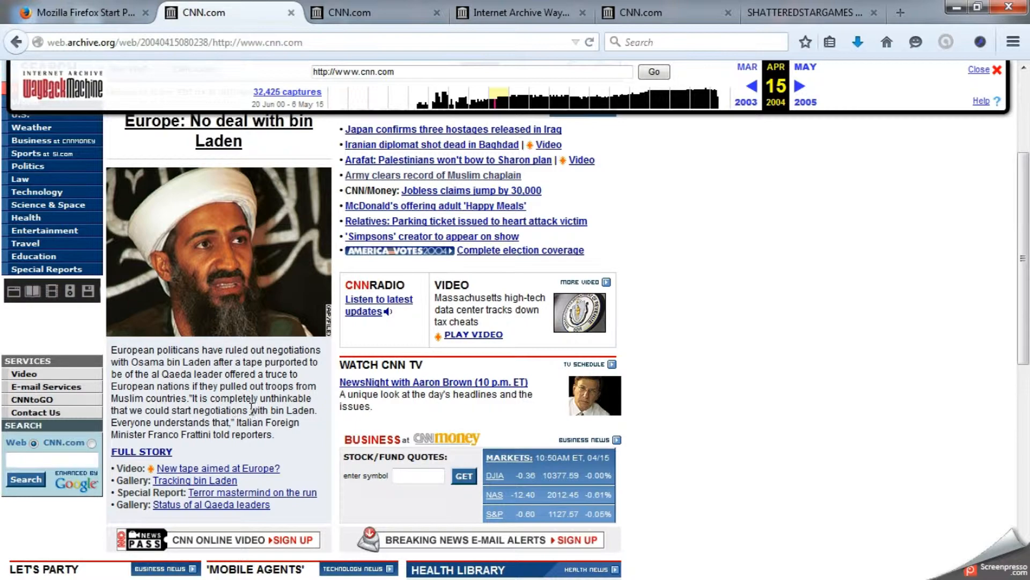
pyautogui.moveTo(140, 450)
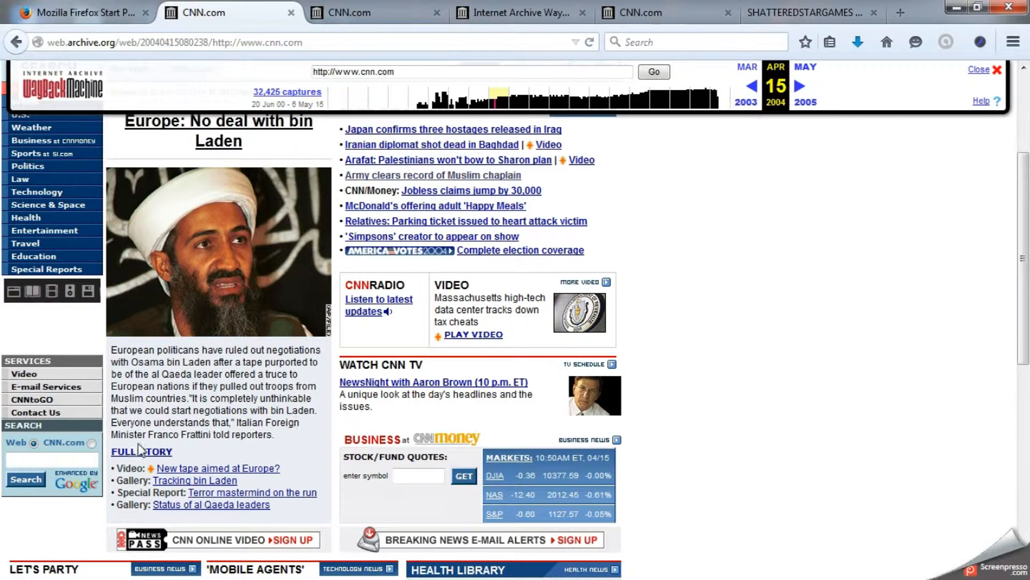
pyautogui.scroll(-3)
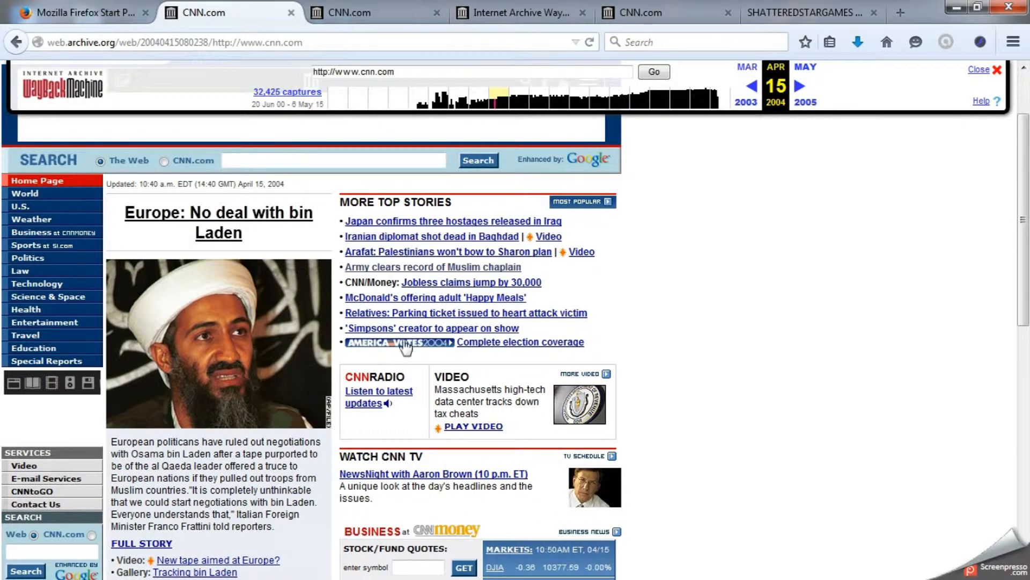
pyautogui.moveTo(470, 282)
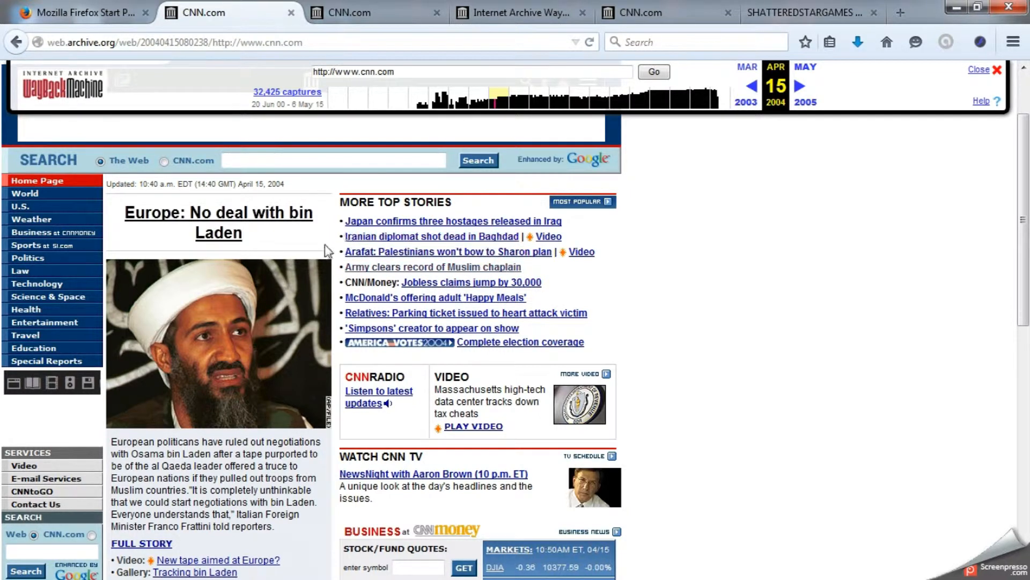
pyautogui.moveTo(400, 276)
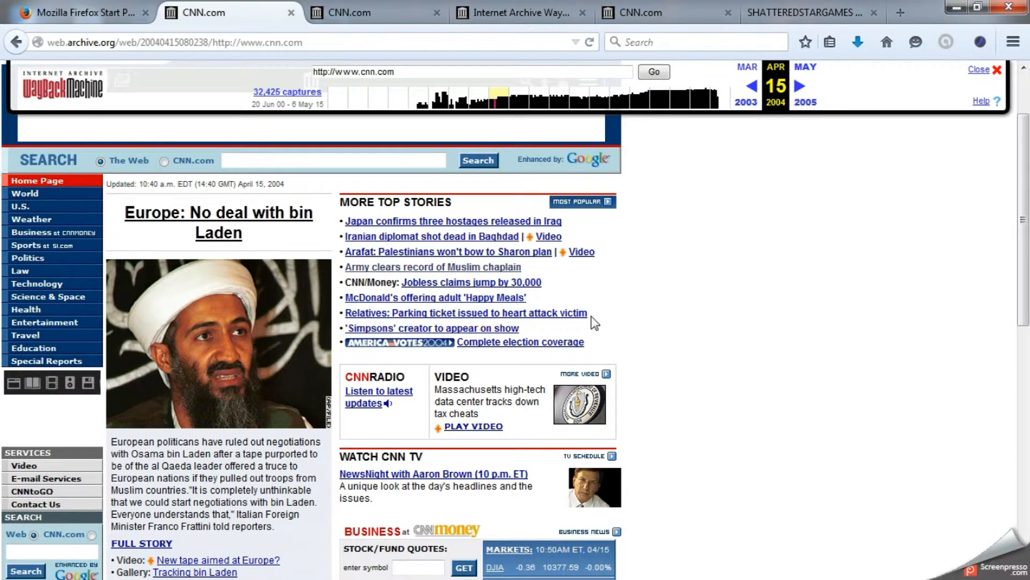
pyautogui.moveTo(523, 13)
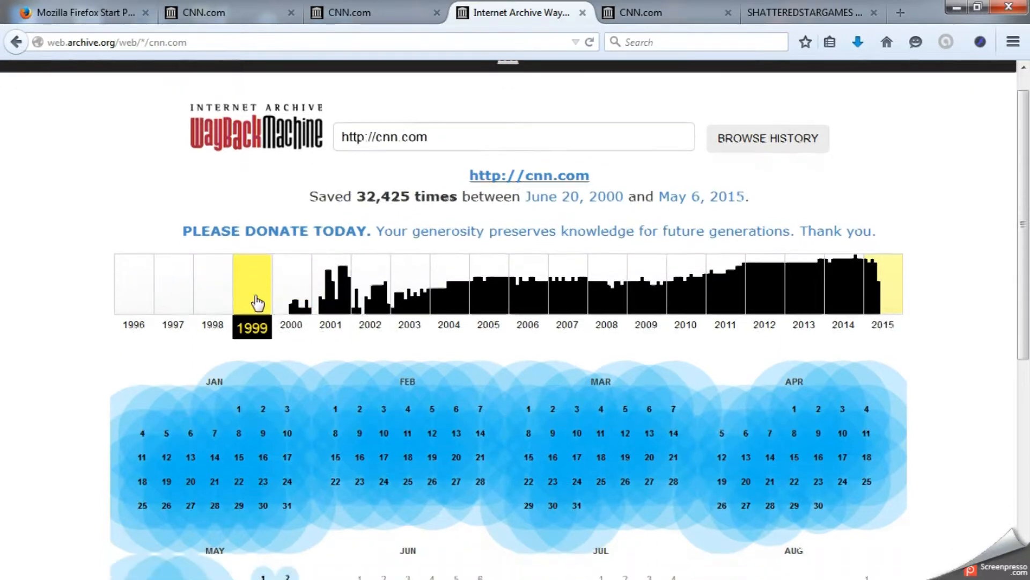
pyautogui.click(330, 283)
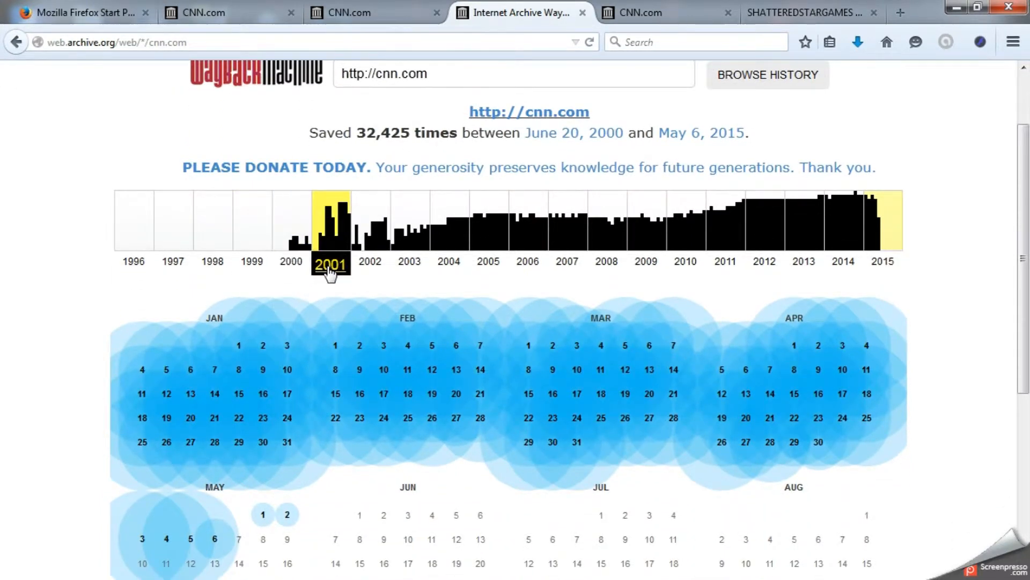